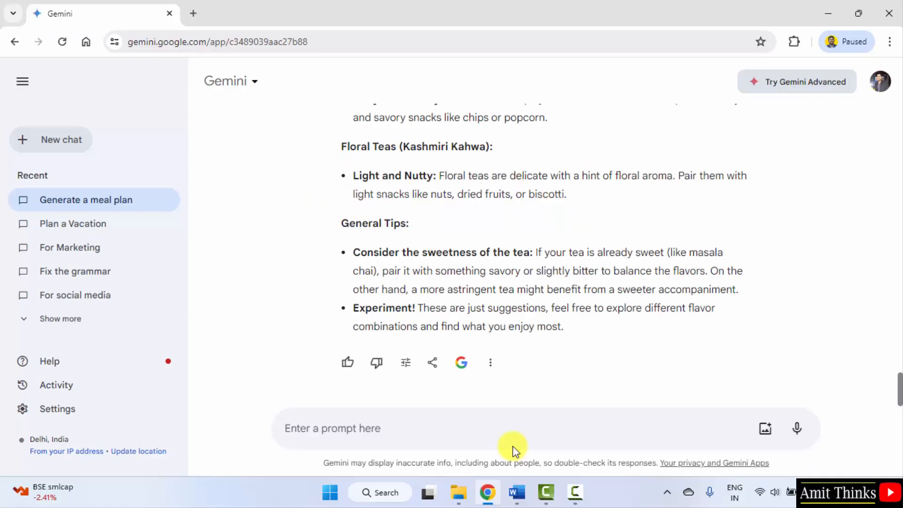
mouse_move(876, 123)
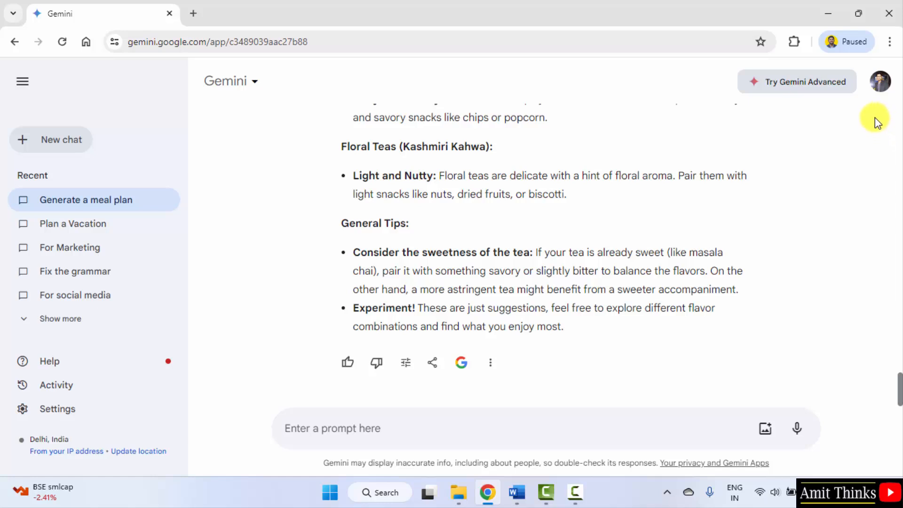
mouse_move(61, 140)
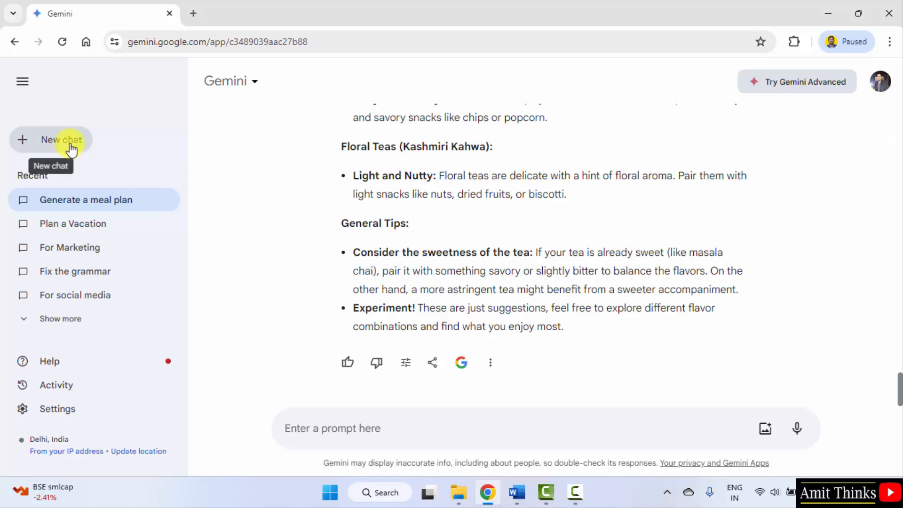
Step: Begin a new chat and draft a prompt for a no-equipment home weight-loss plan for a 25-year-old male
left_click(61, 139)
type("Create a workout plan")
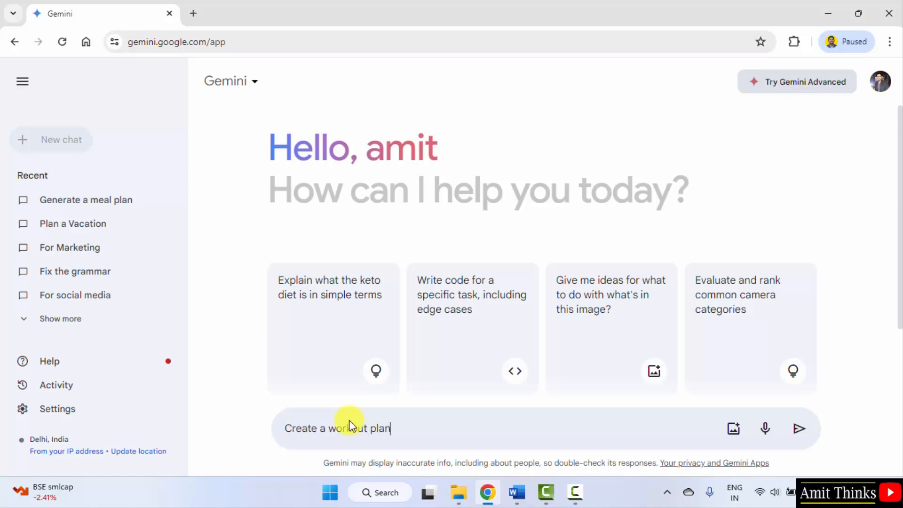
type("for a 2")
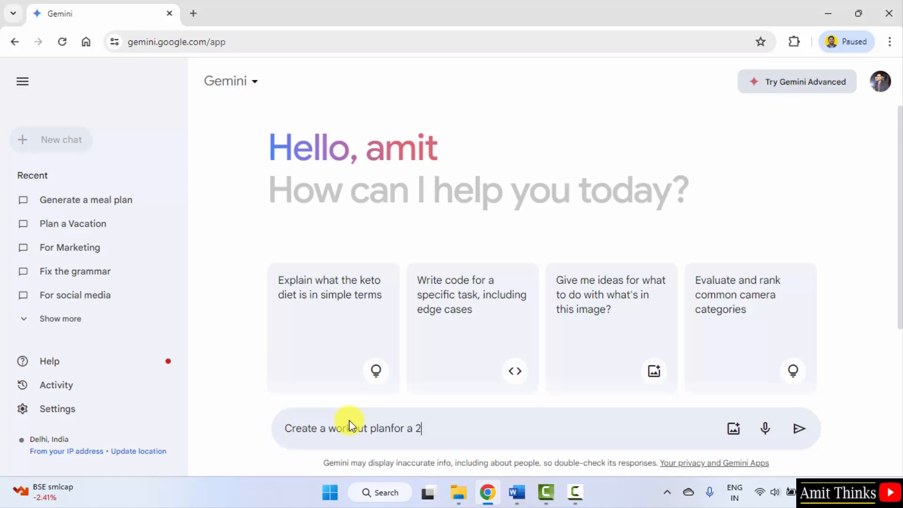
type("5 year")
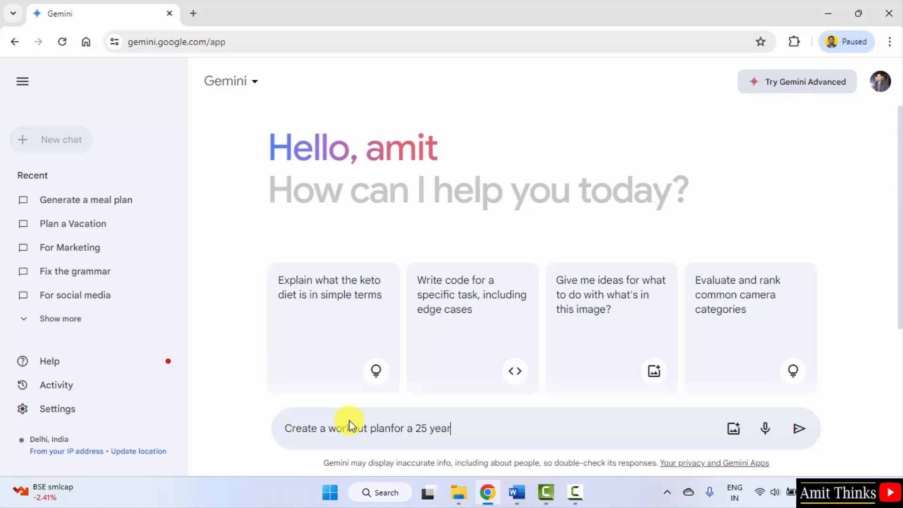
type("old male who wants to lose weight but give exercises that can be")
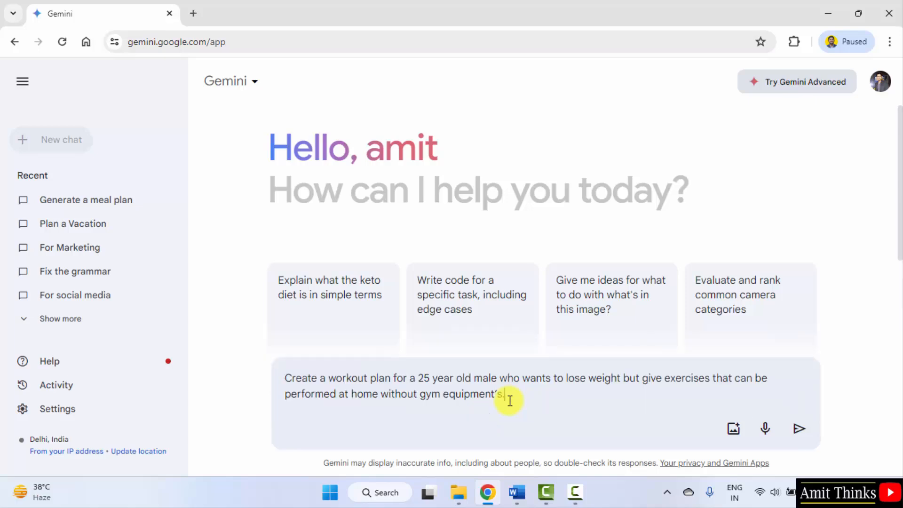
left_click_drag(500, 378, 620, 378)
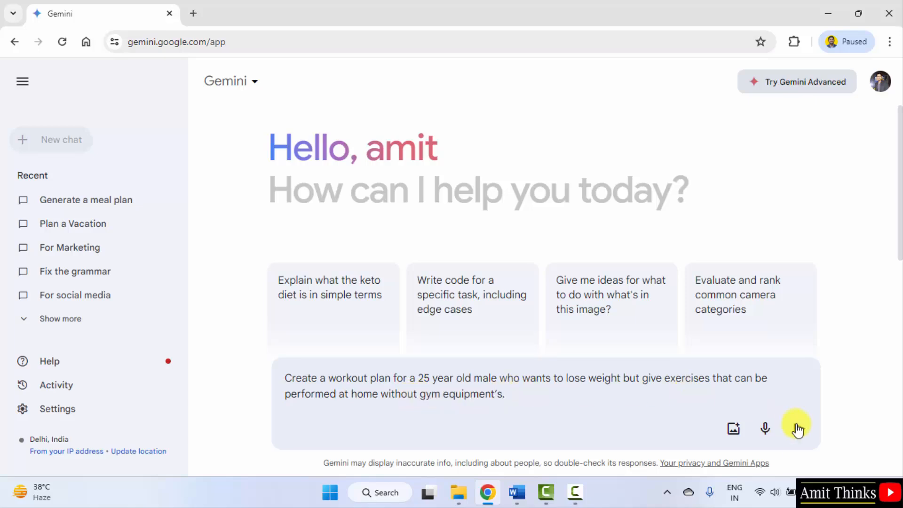
Step: Send the request and read the 4-week home weight-loss plan down to its doctor-consultation disclaimer
left_click(800, 429)
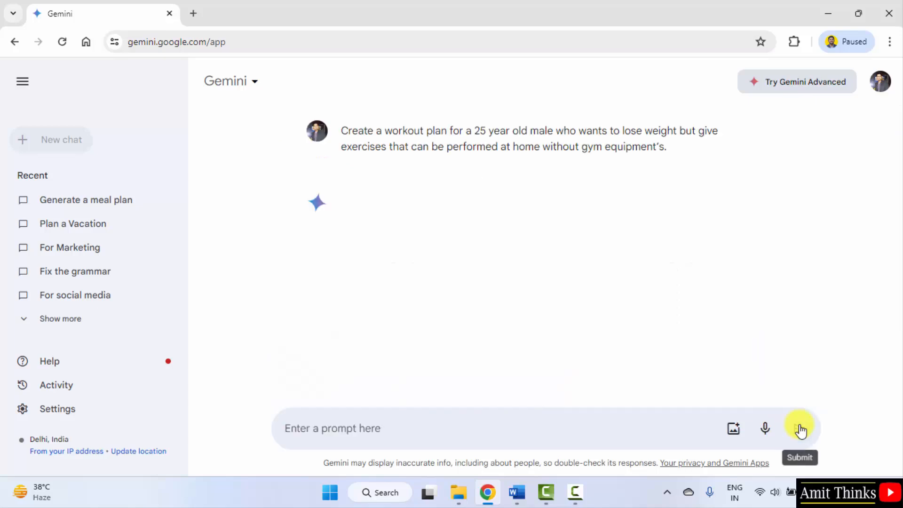
left_click(800, 429)
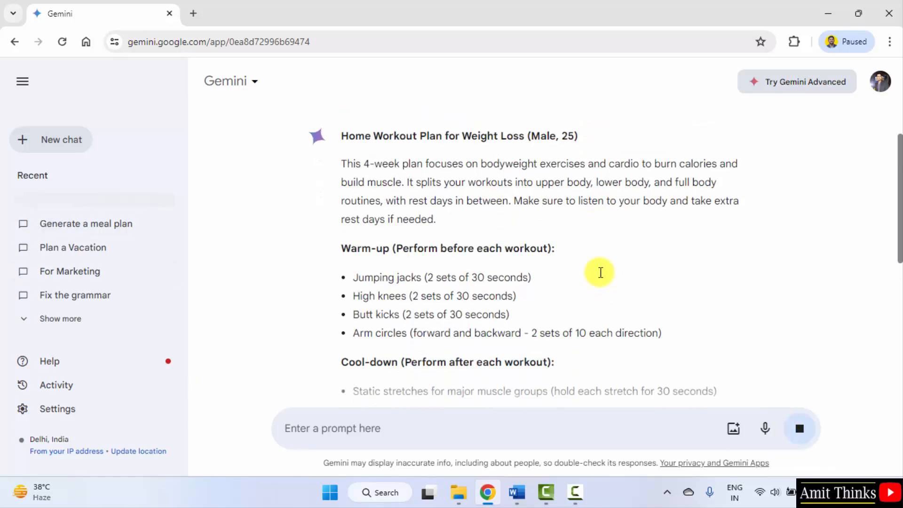
scroll("down", 3)
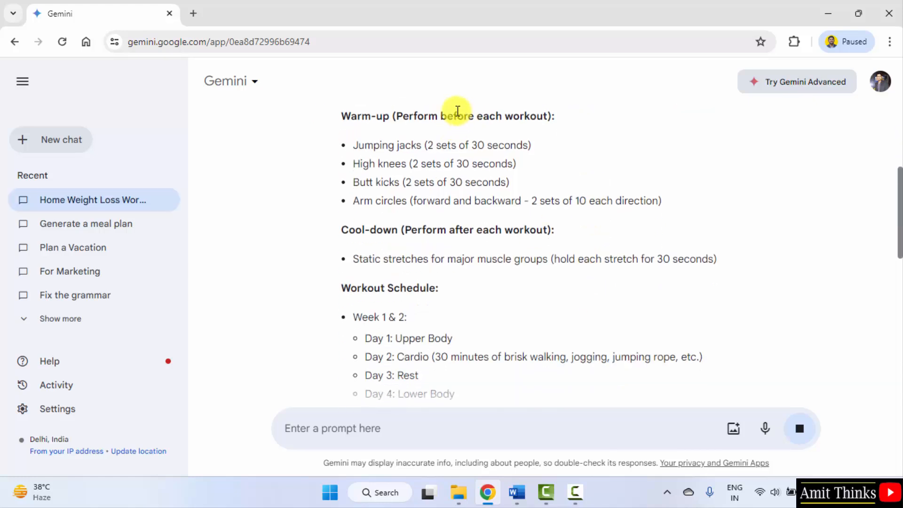
scroll("down", 3)
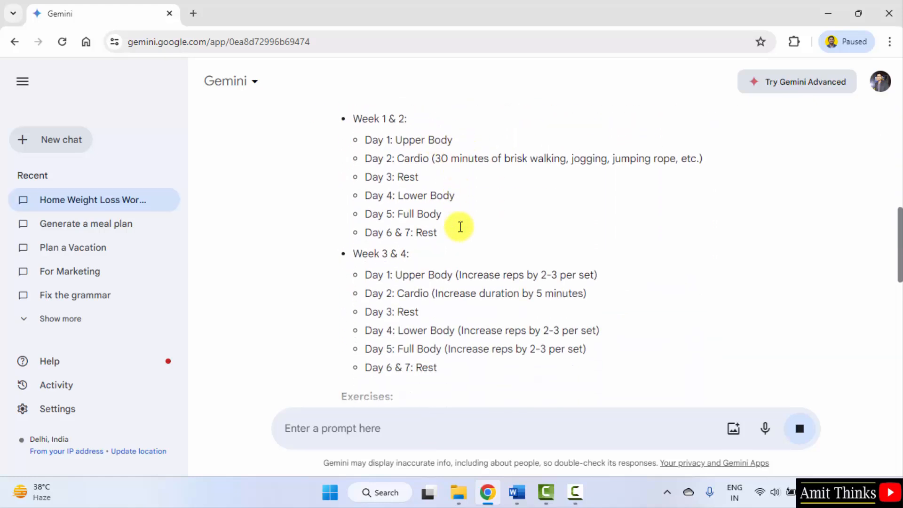
scroll("down", 3)
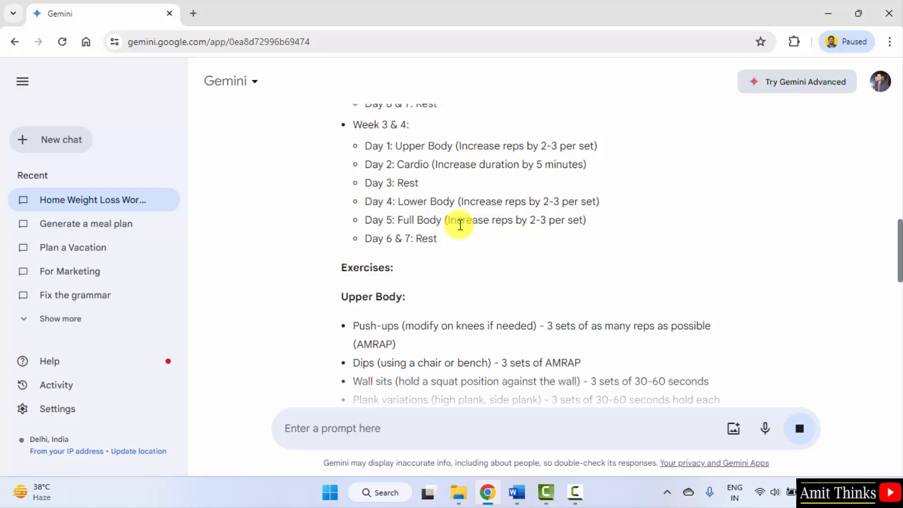
scroll("down", 3)
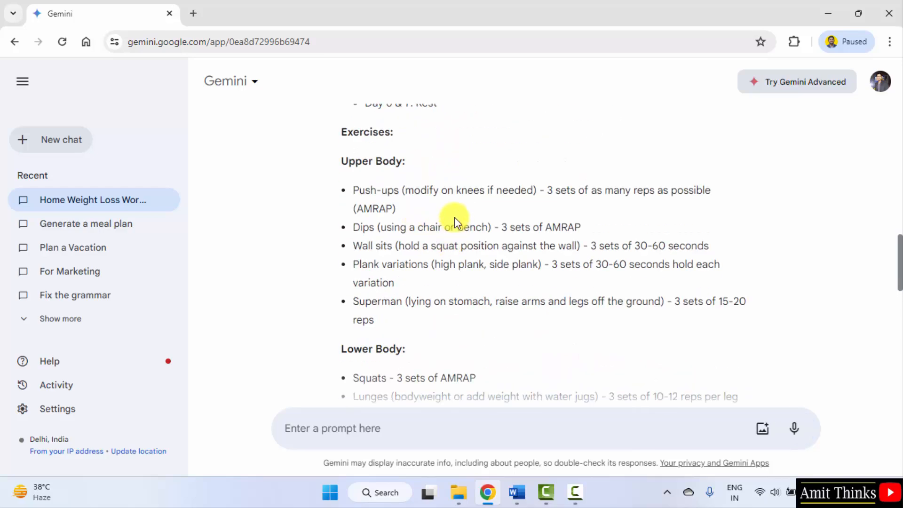
scroll("down", 3)
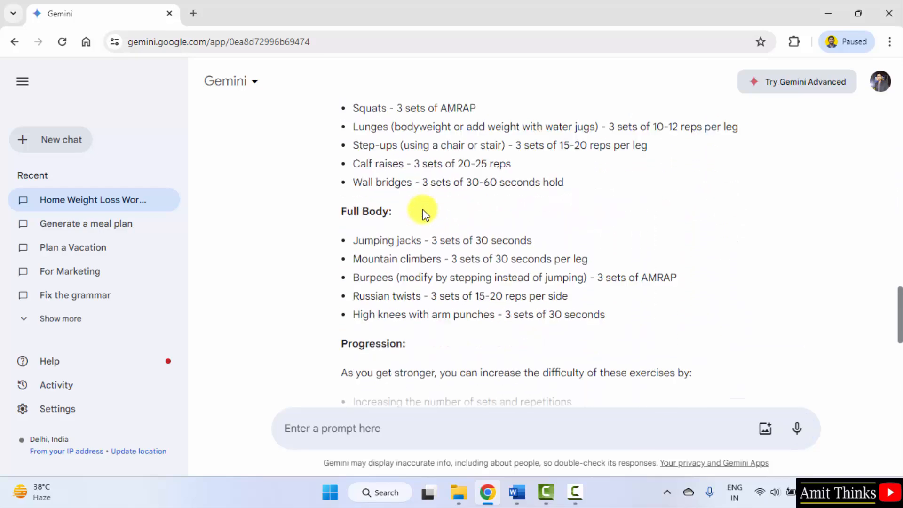
scroll("down", 3)
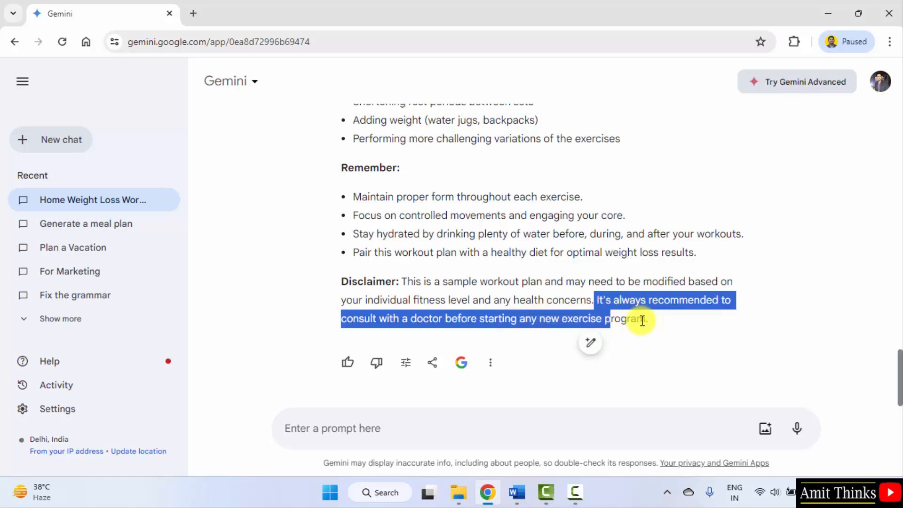
left_click(350, 284)
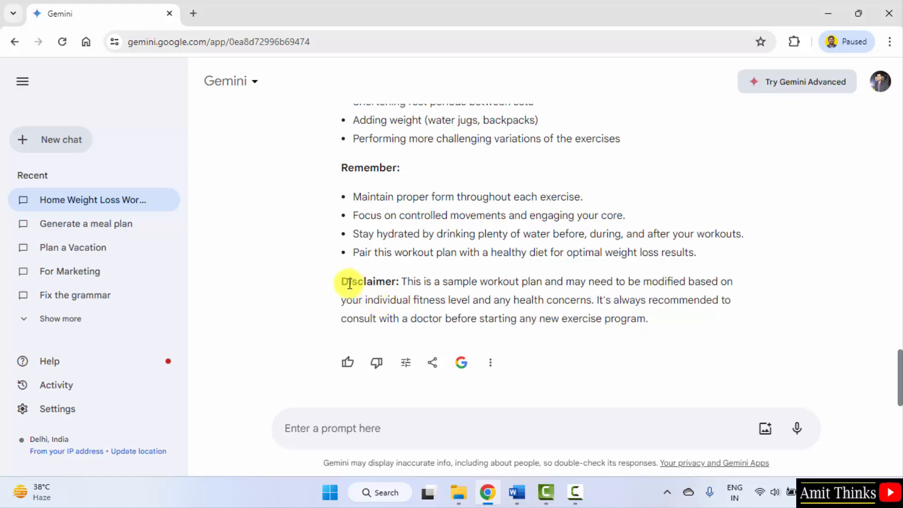
mouse_move(472, 290)
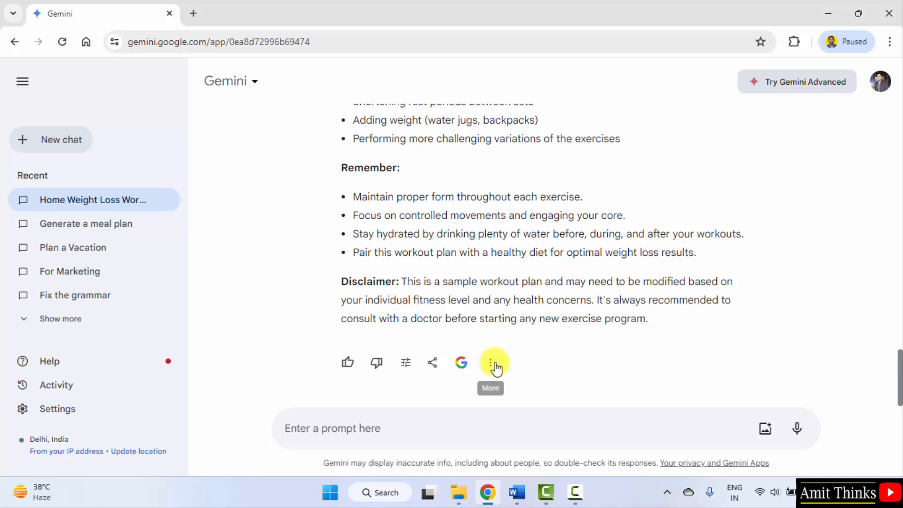
mouse_move(461, 361)
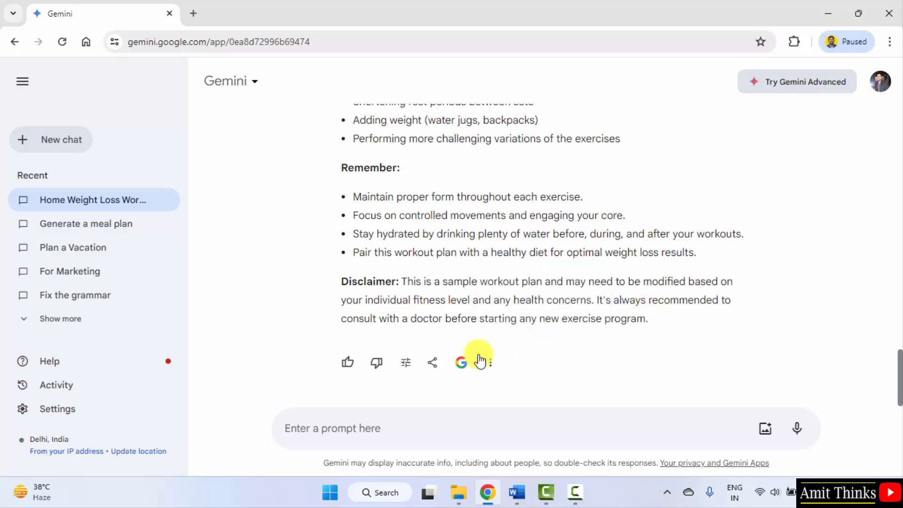
mouse_move(461, 361)
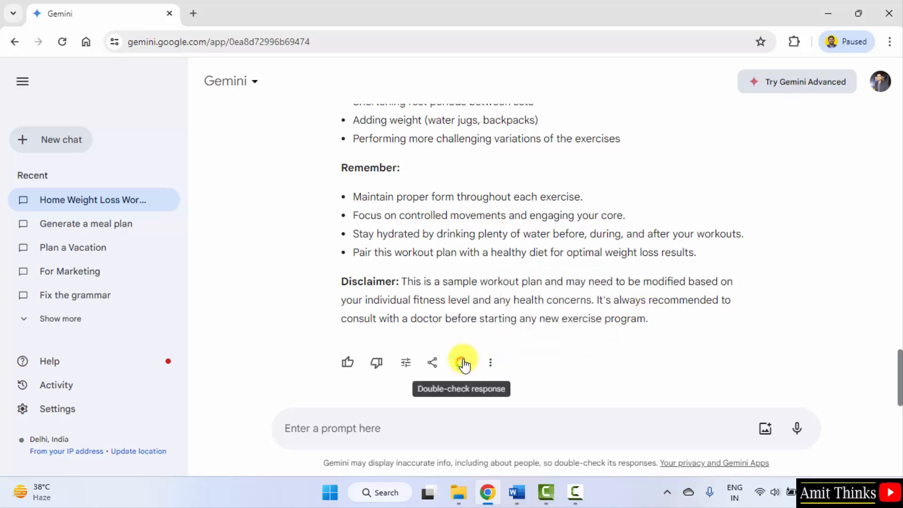
left_click(432, 362)
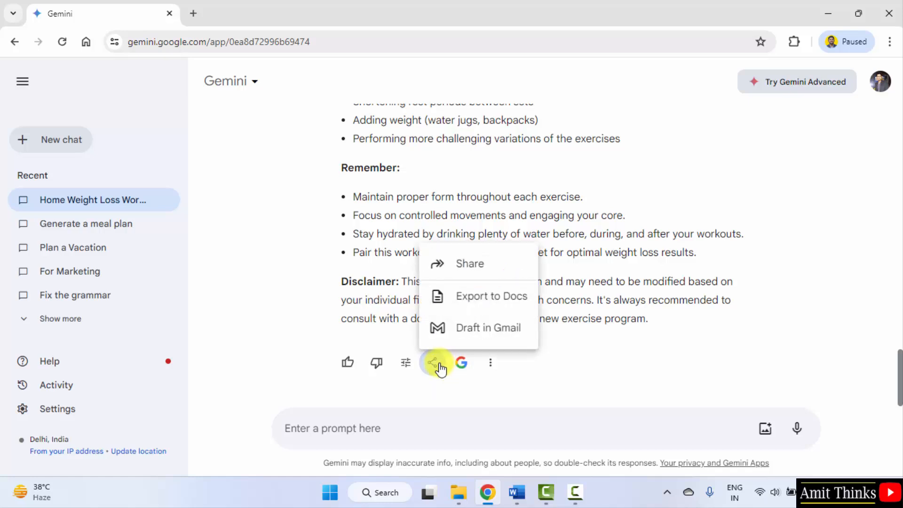
mouse_move(515, 322)
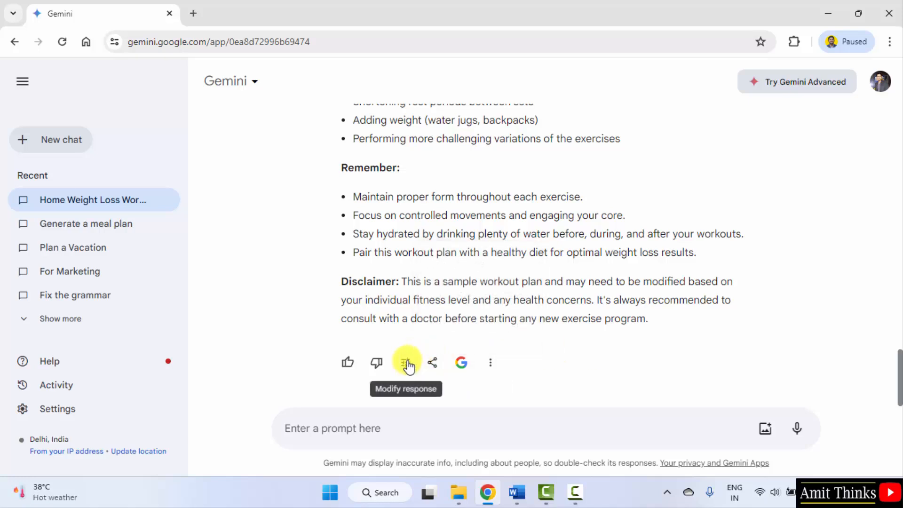
mouse_move(376, 362)
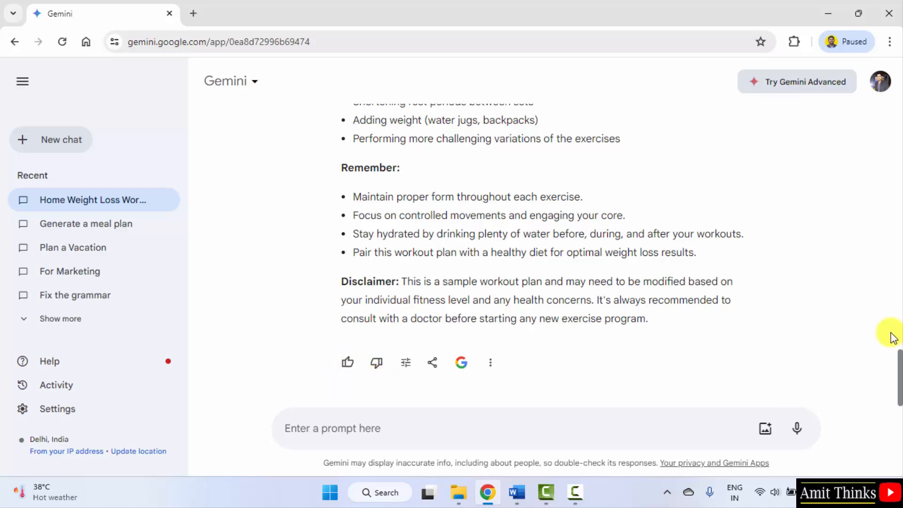
scroll("up", 3)
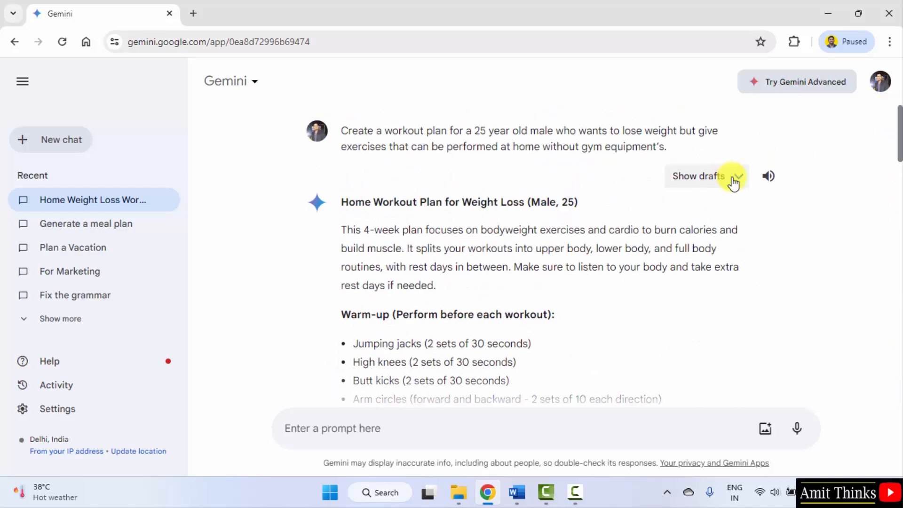
left_click(699, 176)
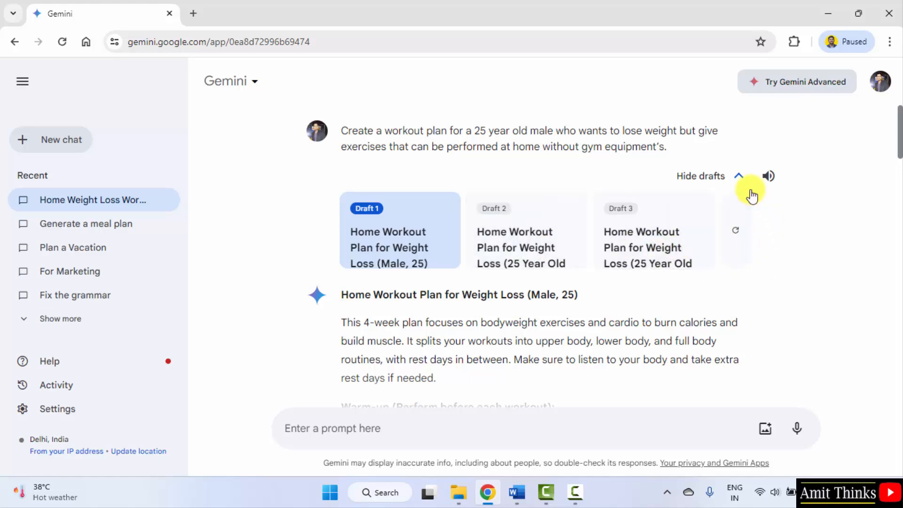
mouse_move(738, 233)
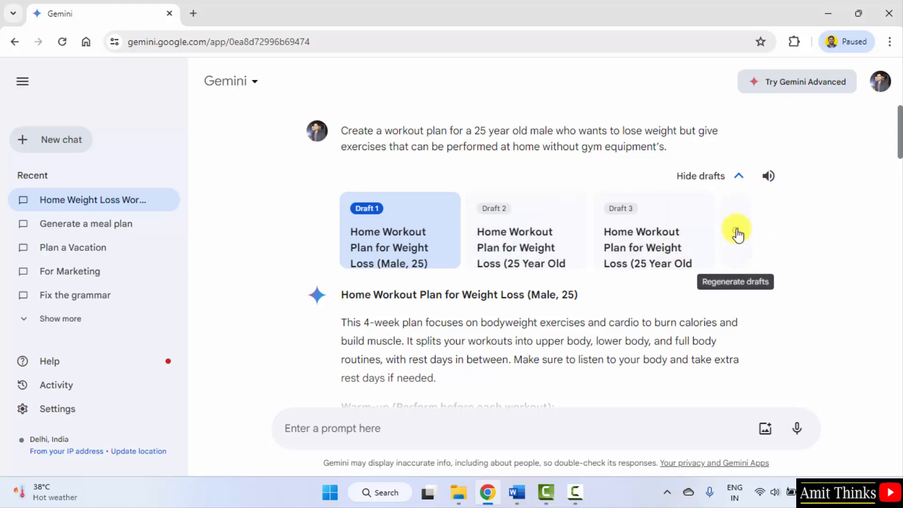
left_click(700, 176)
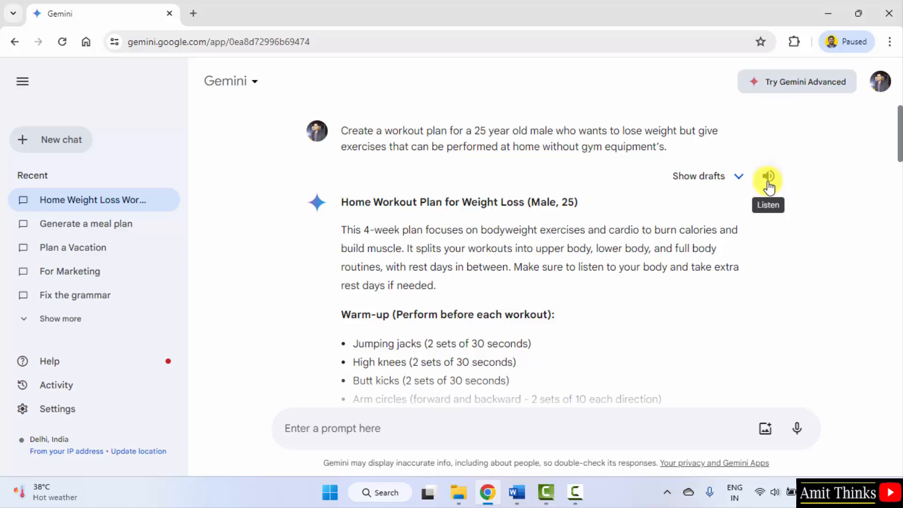
scroll("down", 3)
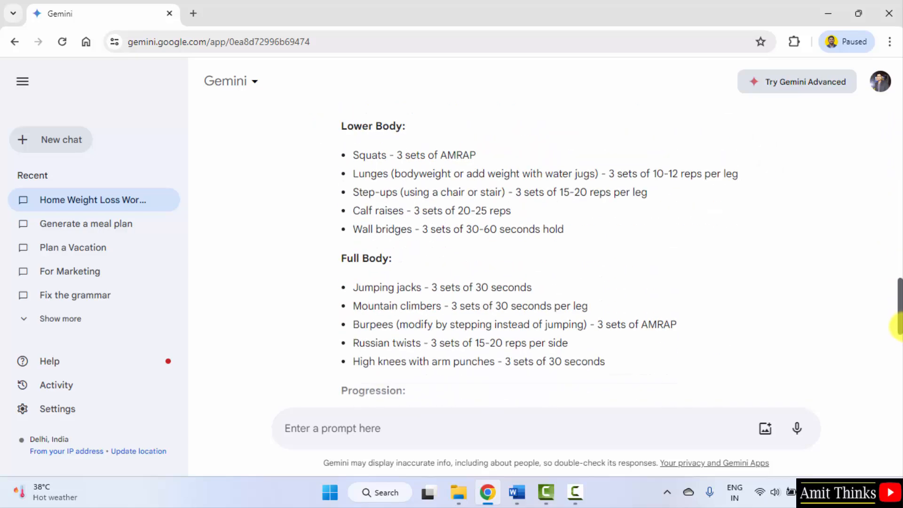
scroll("down", 3)
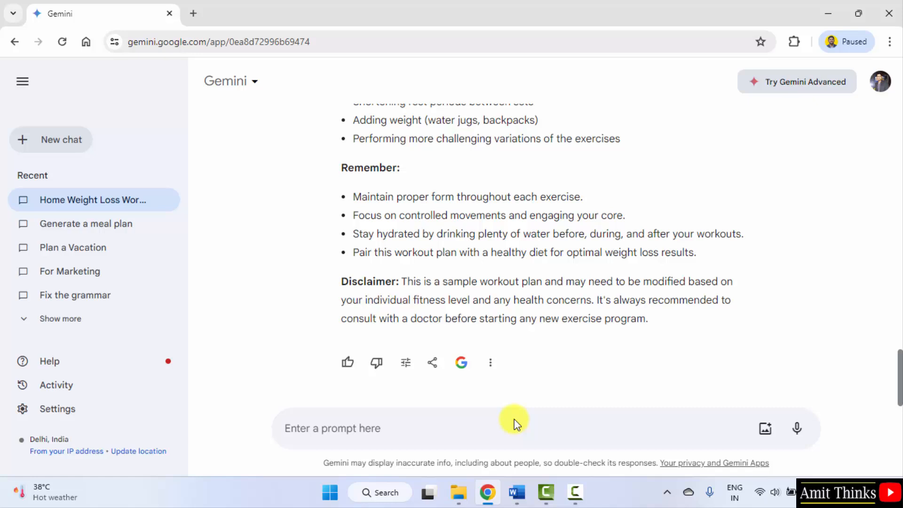
Step: Send a request for a low-impact training program for a 60-year-old man after hip replacement
type("Develop a tra")
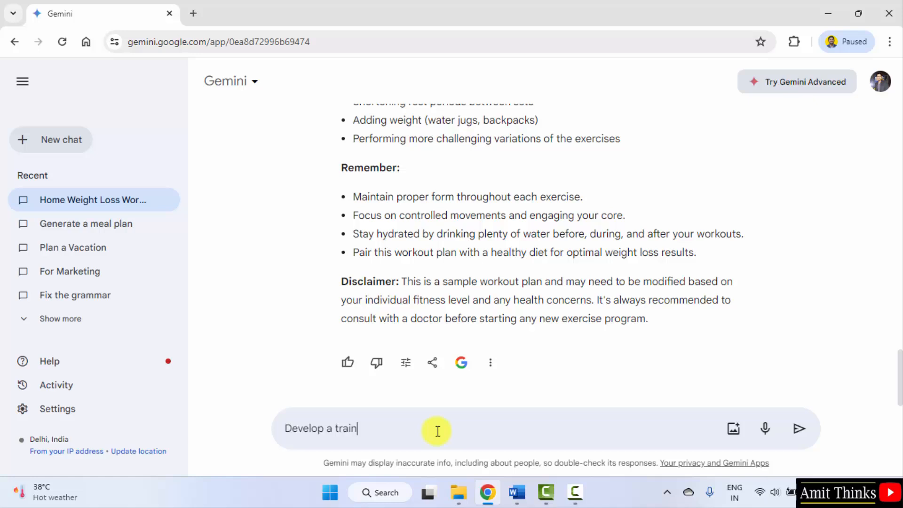
type("ing progr")
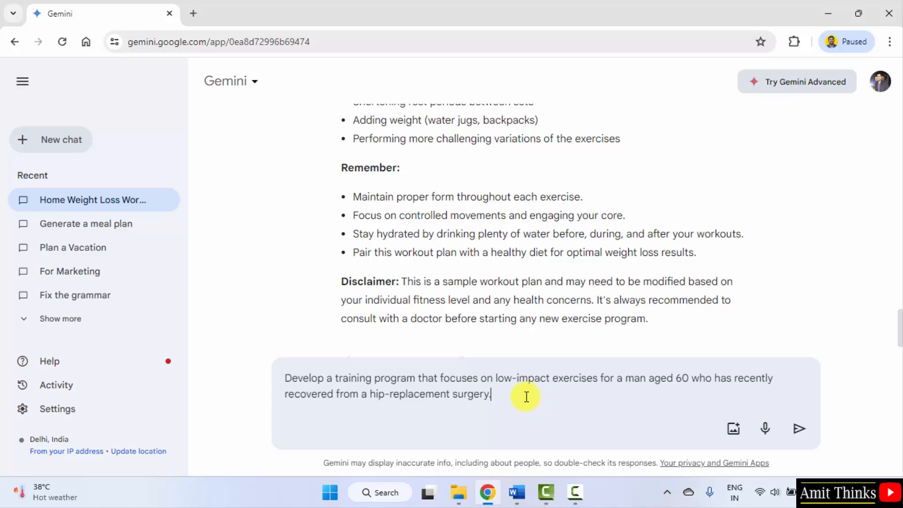
left_click(800, 429)
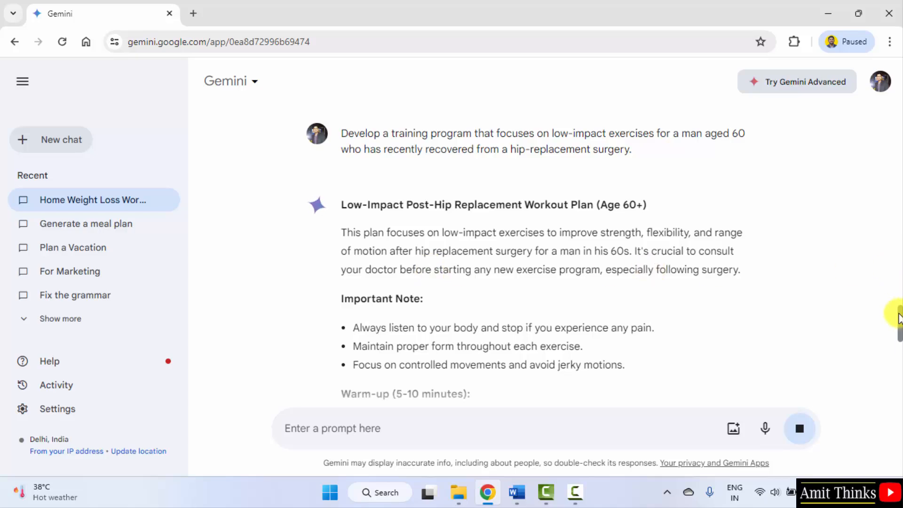
Step: Read the post-hip-replacement plan through lower/upper body days and progression to its disclaimer
scroll("down", 3)
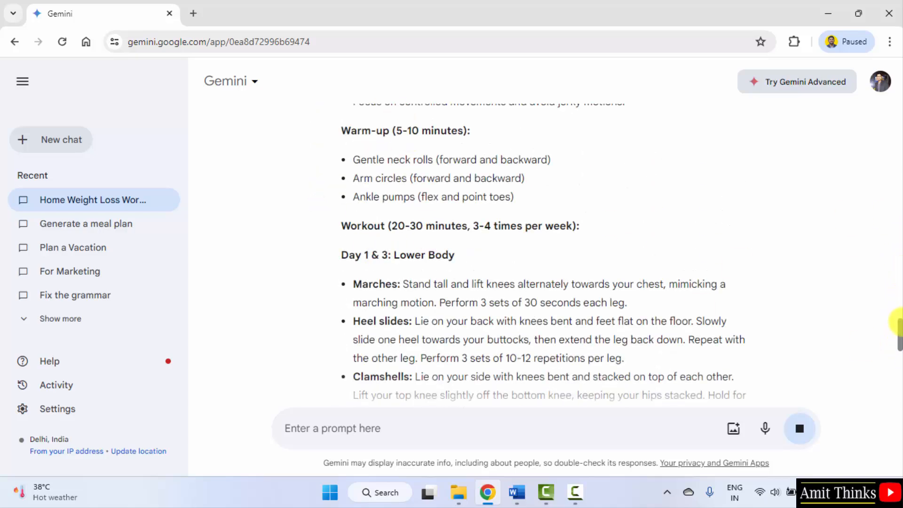
scroll("down", 3)
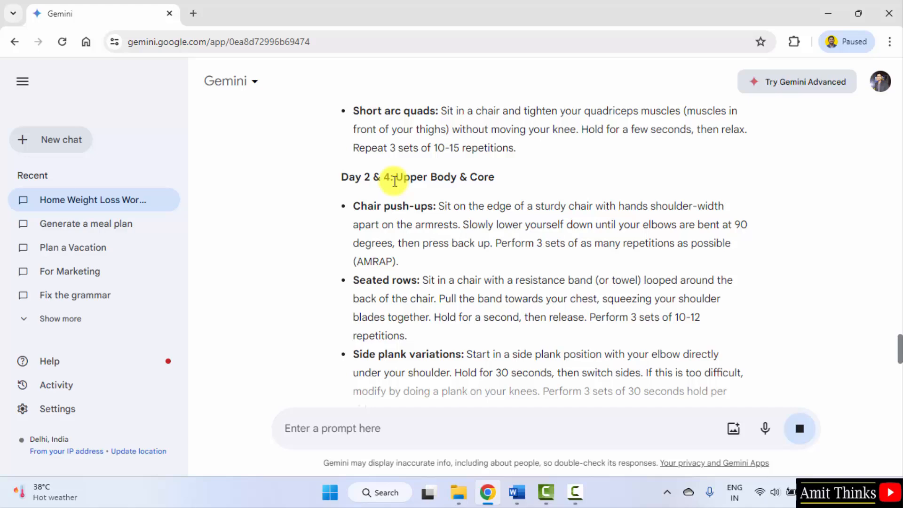
scroll("down", 3)
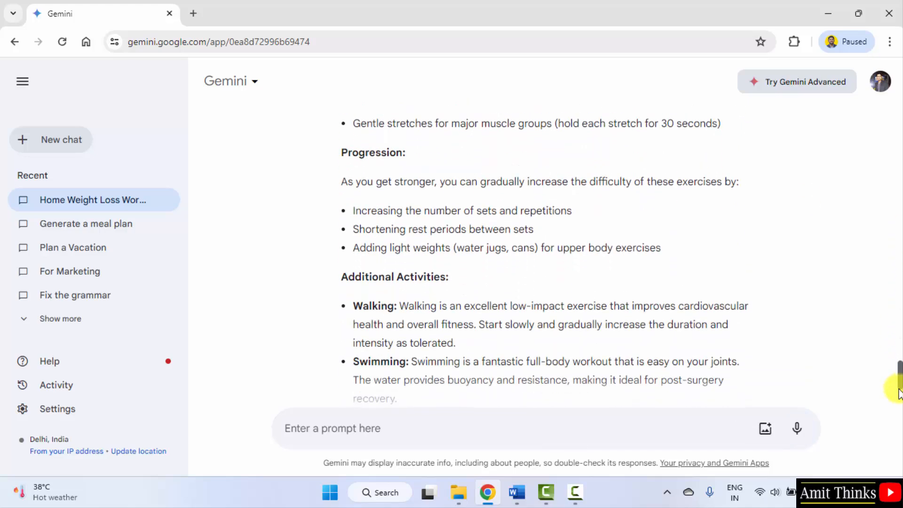
scroll("down", 3)
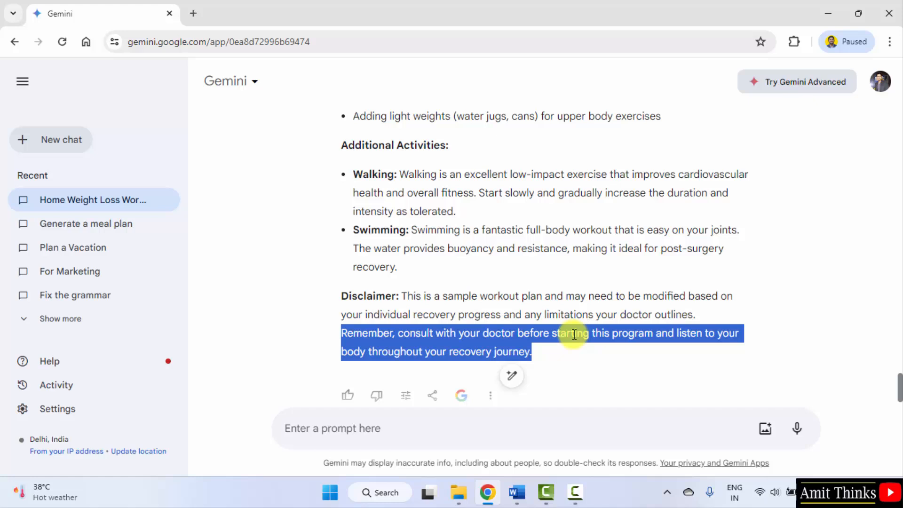
left_click(573, 342)
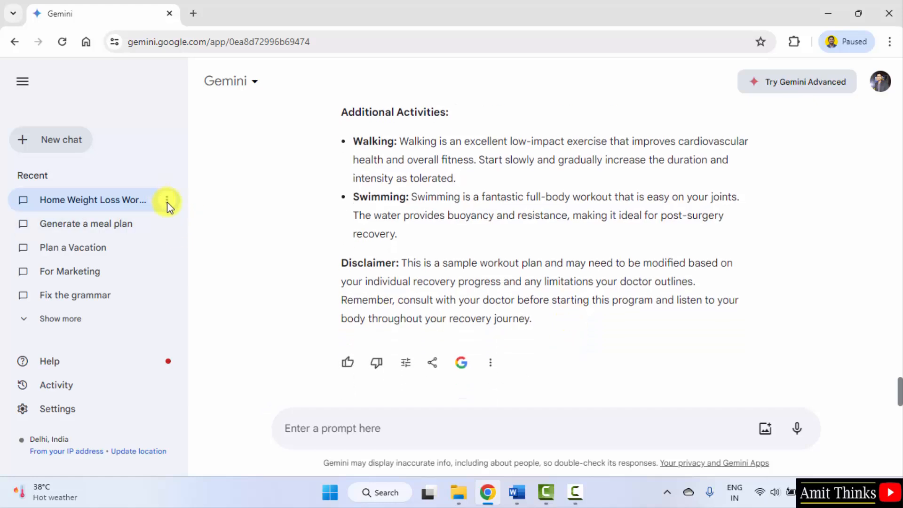
Step: Rename the chat from 'Home Weight Loss Workout (Male, 25)' to 'Generate a workout plan'
left_click(168, 200)
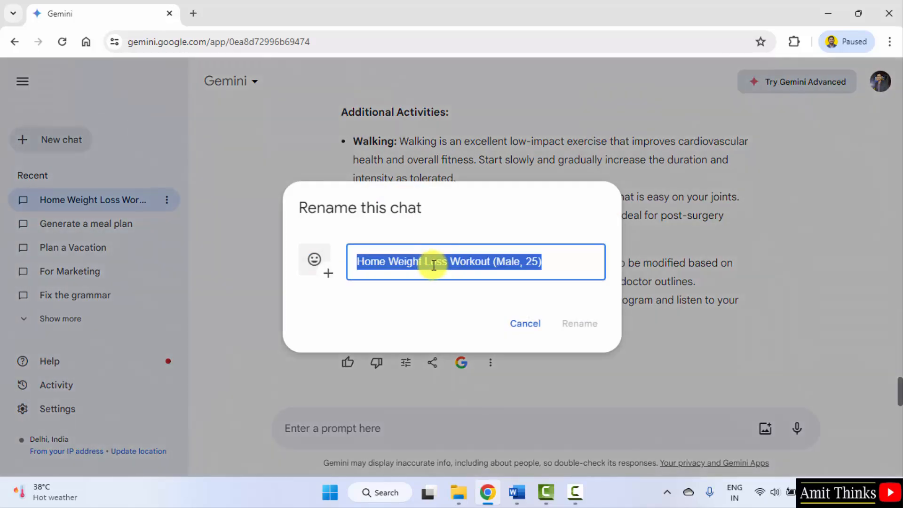
type("Generate")
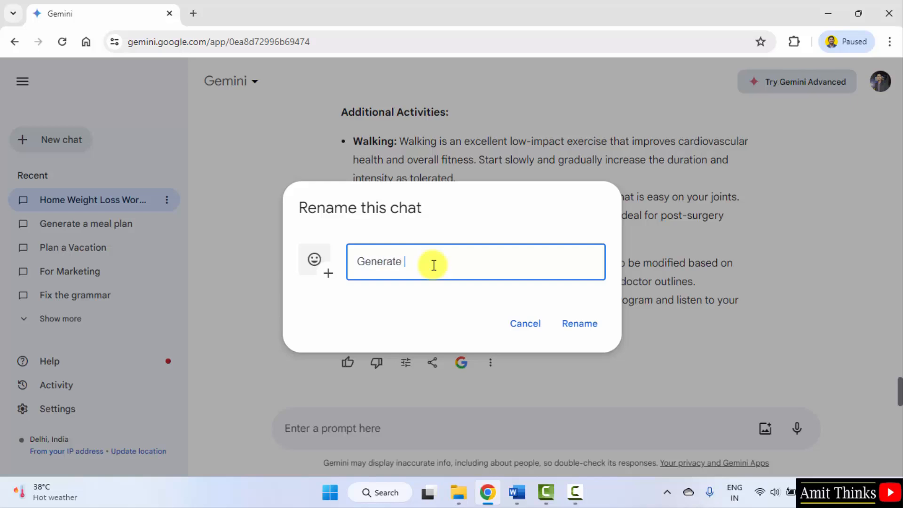
type("a workput plan")
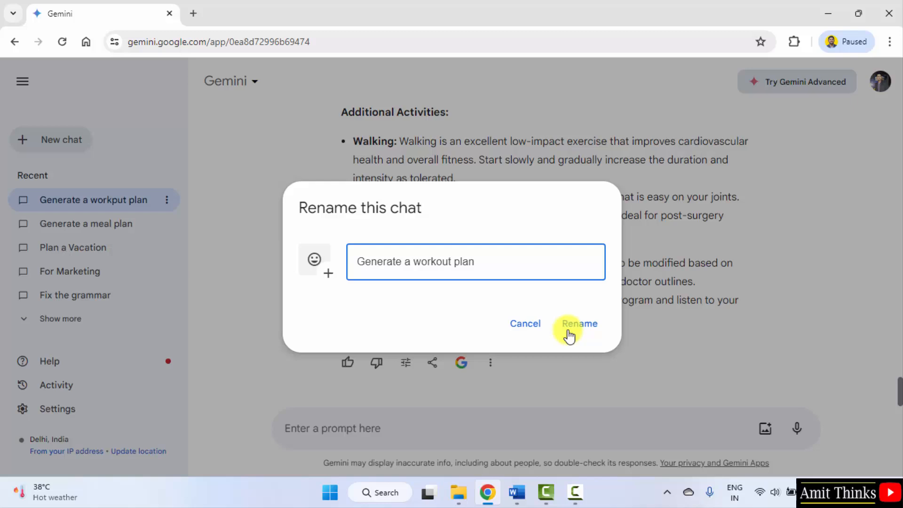
left_click(579, 323)
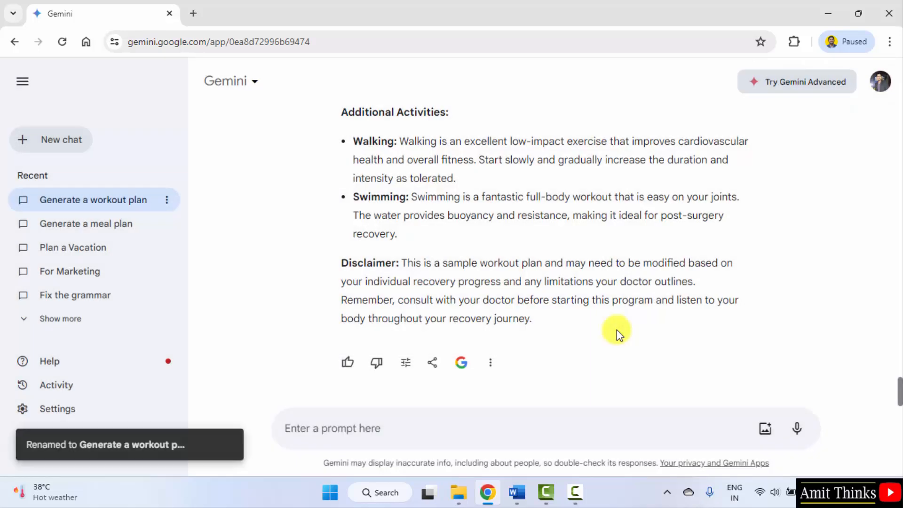